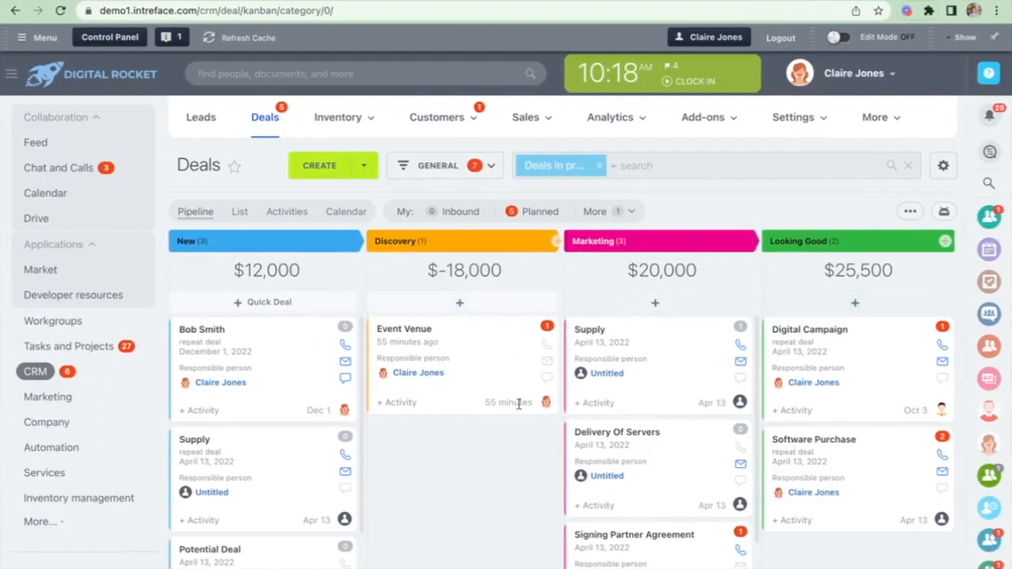
Reveal the extra CRM sections under More and head to Recycle Bin
click(874, 117)
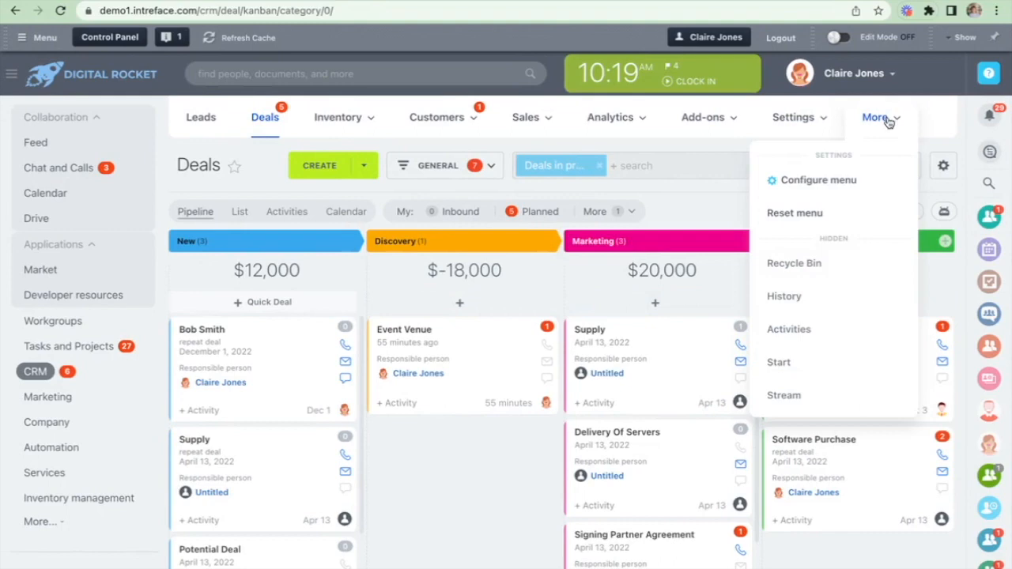
mouse_move(808, 269)
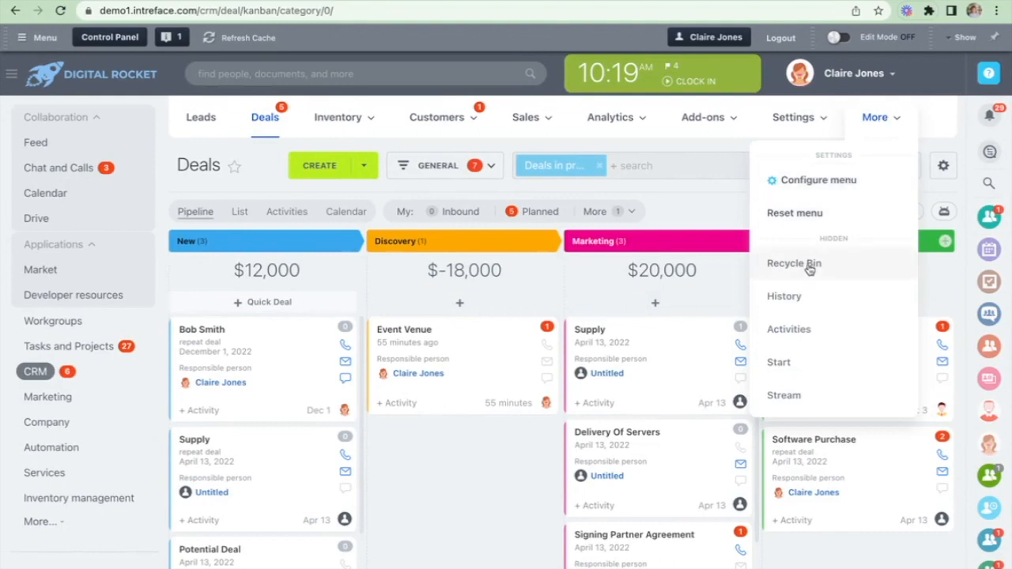
click(794, 263)
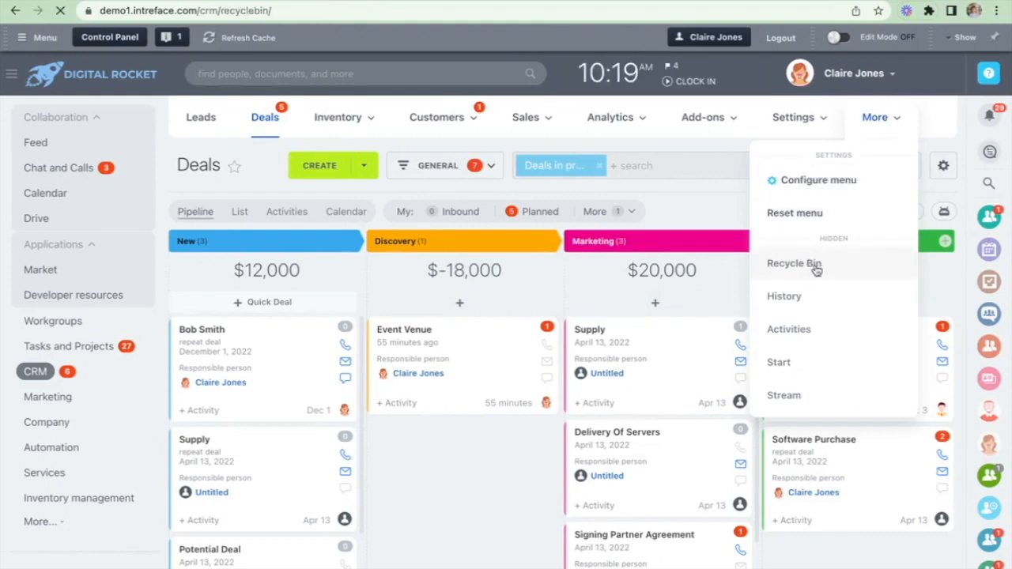
Recover the deleted Digital Campaign deal and return to the Deals kanban to see it in Discovery
click(793, 262)
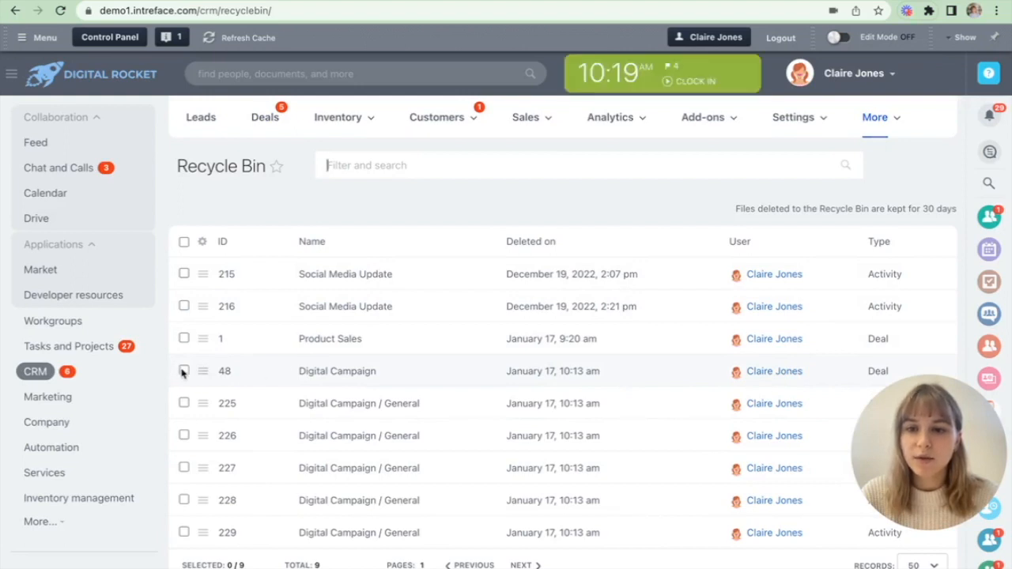
click(183, 370)
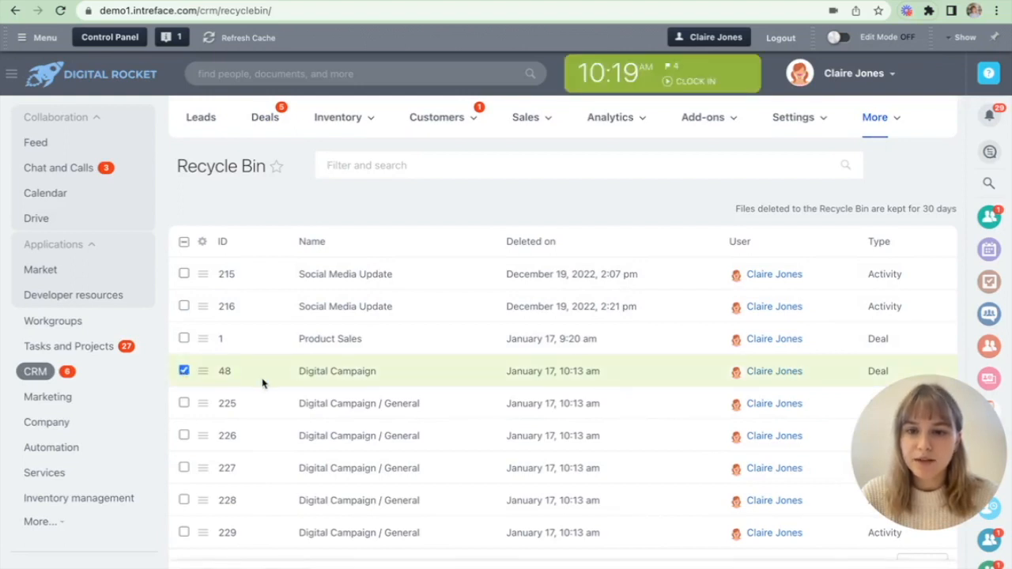
mouse_move(379, 377)
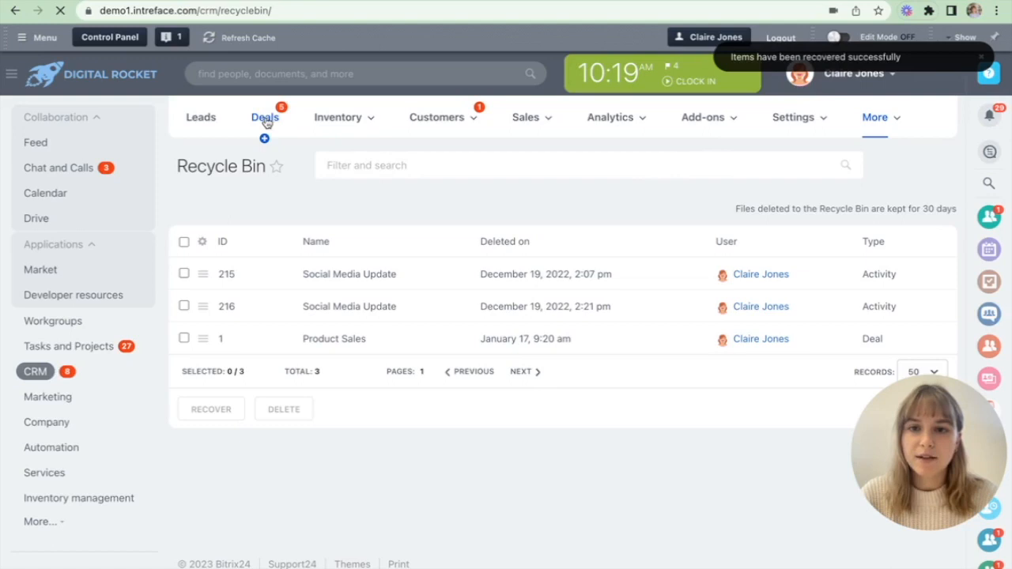
click(265, 117)
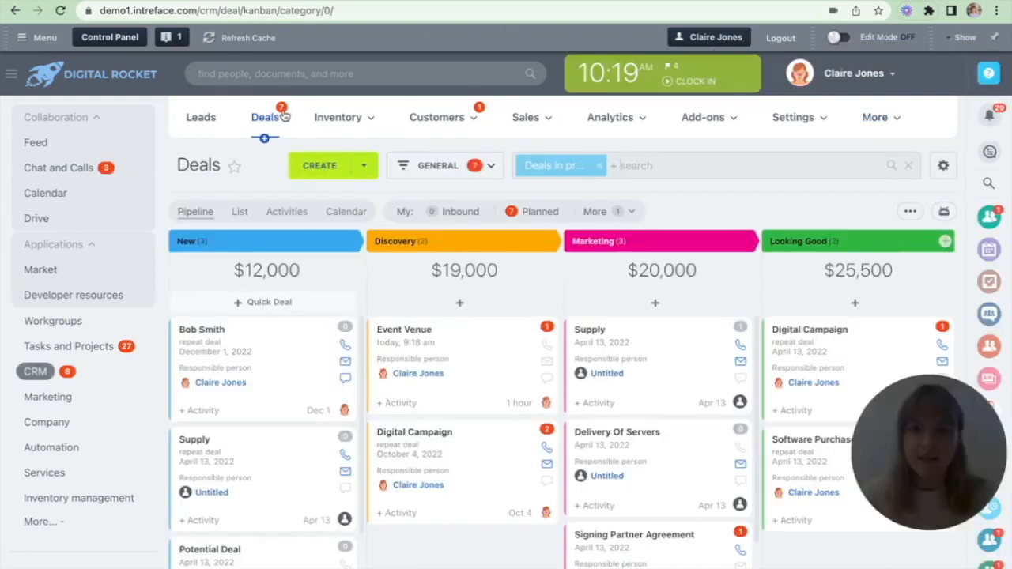